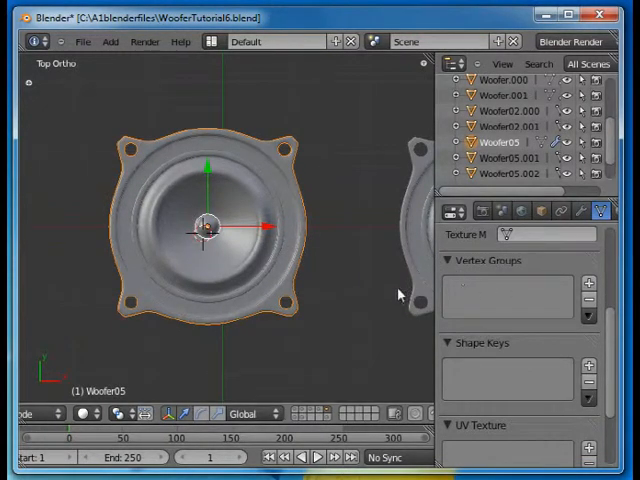
pyautogui.moveTo(380, 246)
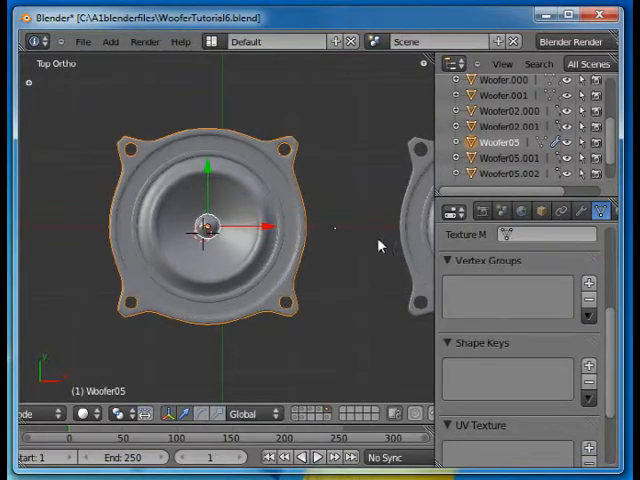
# - Put Woofer05 into Edit Mode and zoom in on the cone
pyautogui.press('Tab')
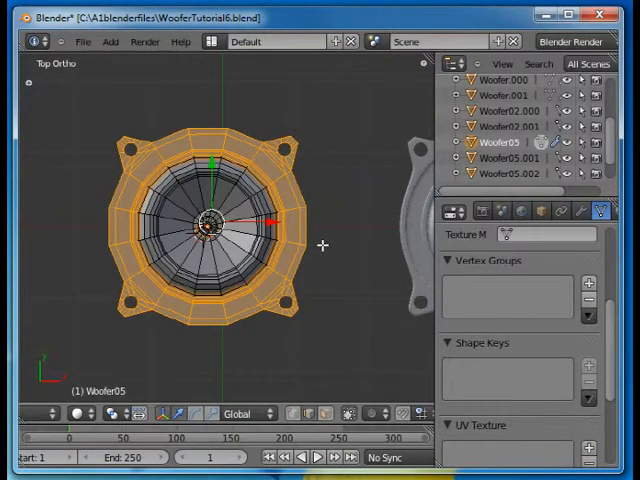
pyautogui.moveTo(247, 261)
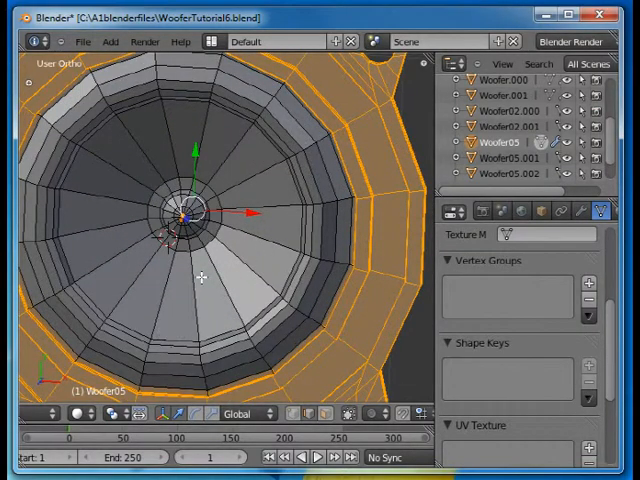
pyautogui.scroll(-3)
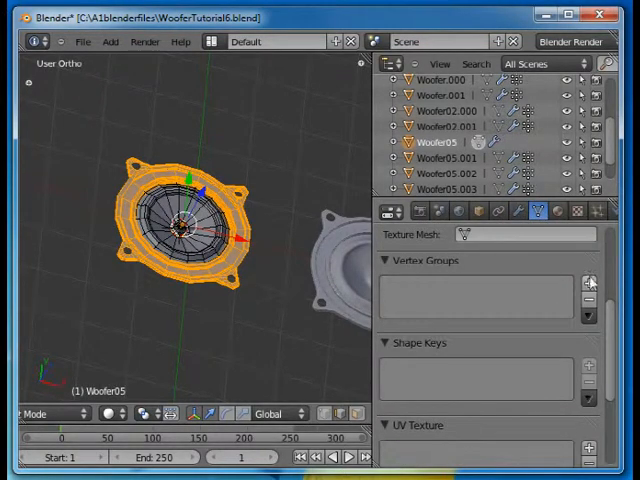
# - Add a vertex group to Woofer05 and name it Frame
pyautogui.click(590, 281)
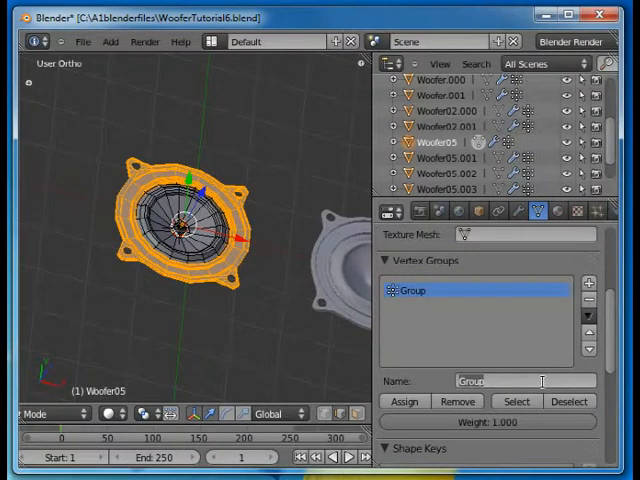
pyautogui.write('Frame')
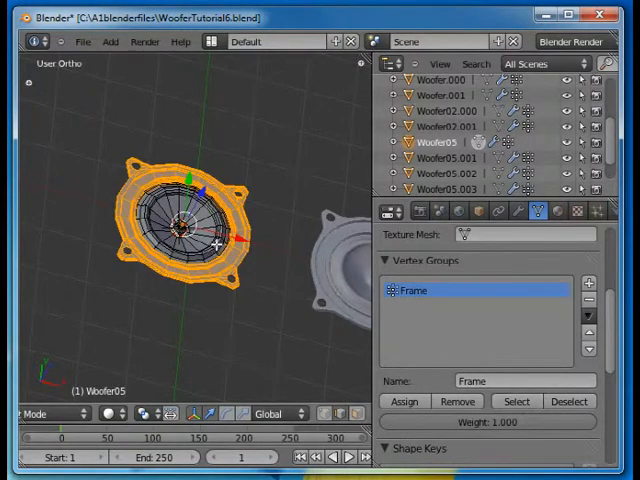
pyautogui.click(568, 401)
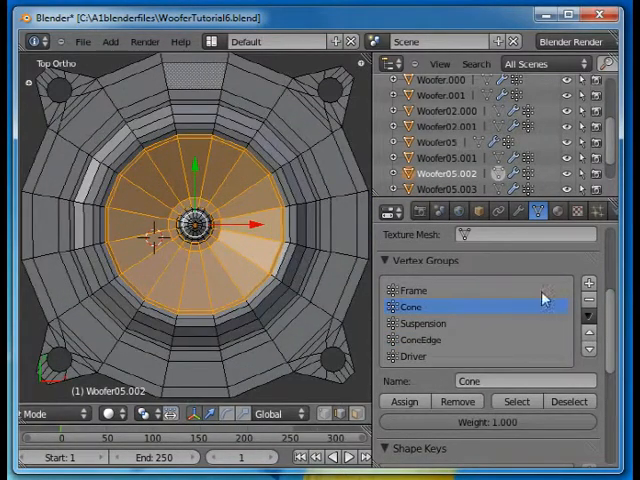
# - Select and deselect the Frame, Suspension and Driver groups to preview their vertices
pyautogui.click(420, 290)
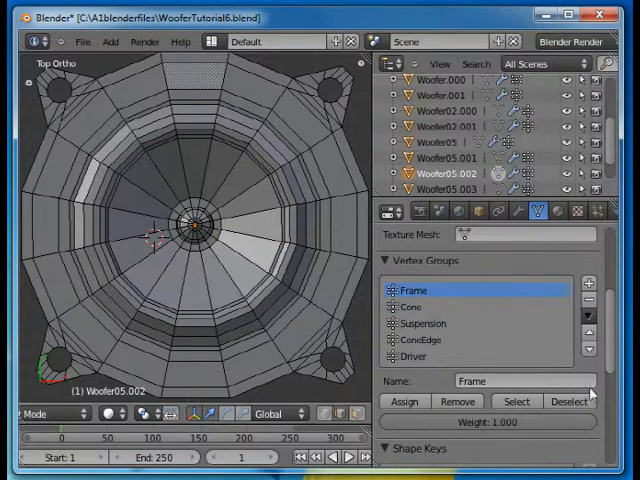
pyautogui.click(516, 401)
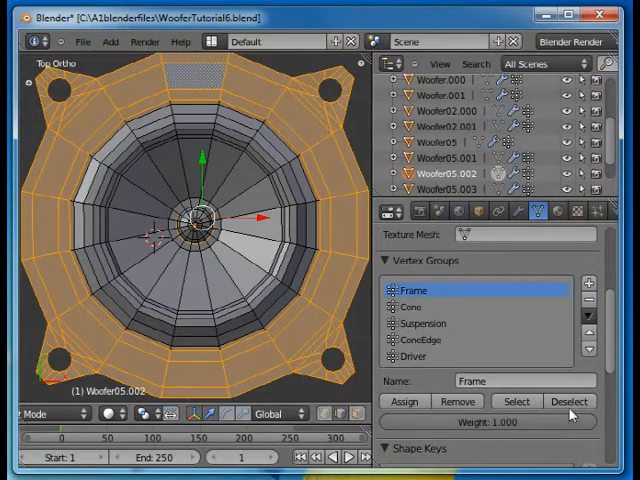
pyautogui.click(411, 307)
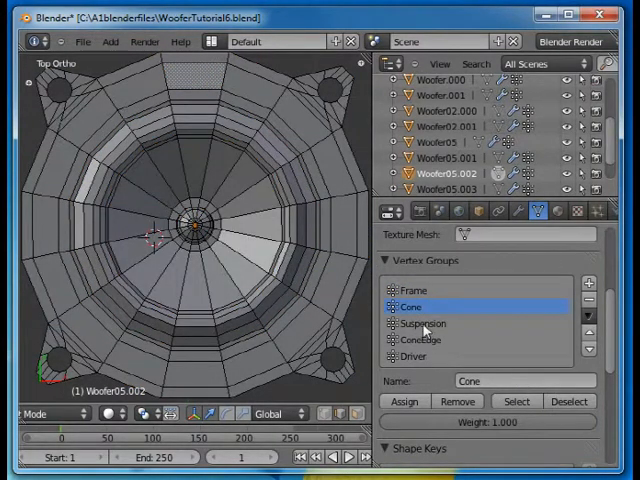
pyautogui.click(423, 323)
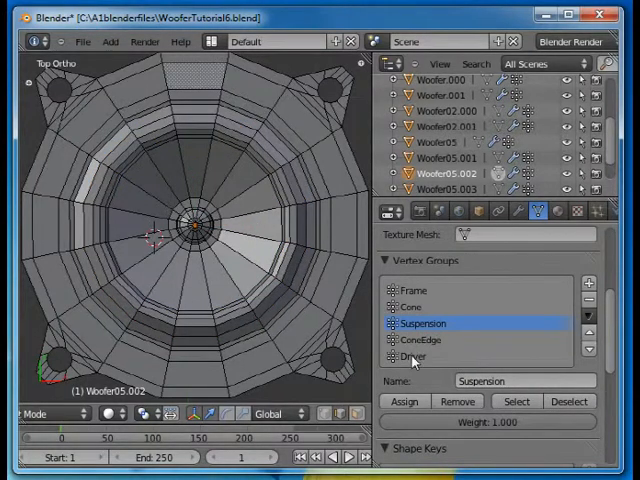
pyautogui.click(412, 356)
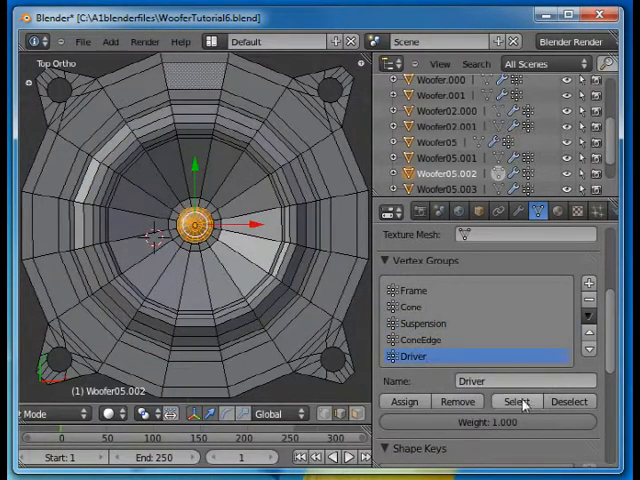
pyautogui.click(517, 401)
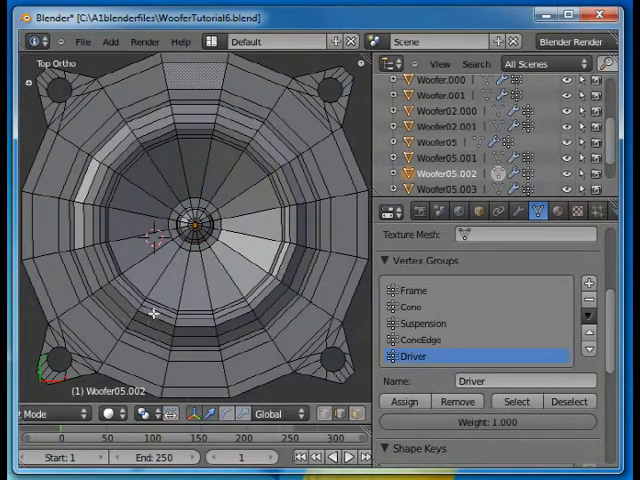
pyautogui.moveTo(280, 262)
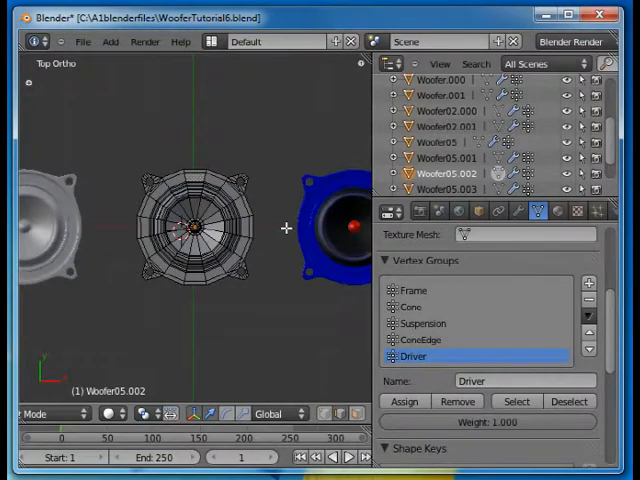
# - Zoom out and show Woofer05.003's materials, BlueSteel through Domemat, in the Material tab
pyautogui.scroll(-3)
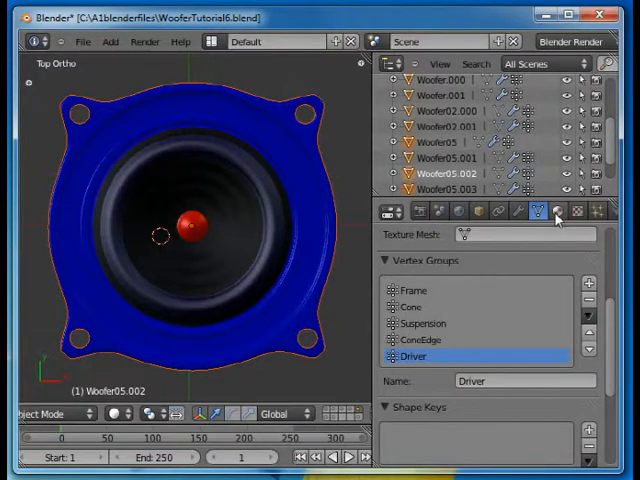
pyautogui.click(557, 210)
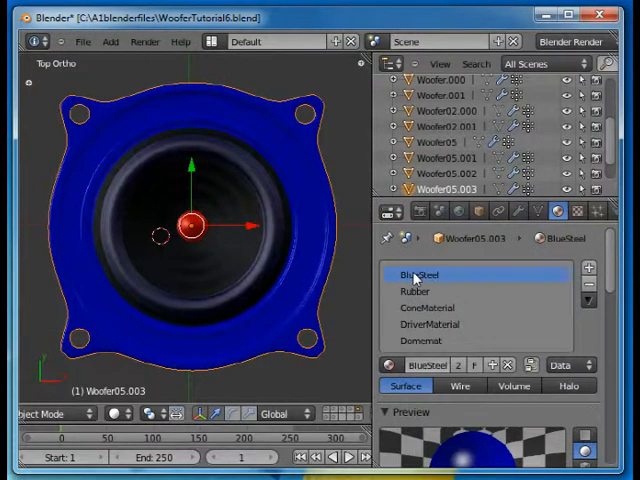
pyautogui.moveTo(512, 348)
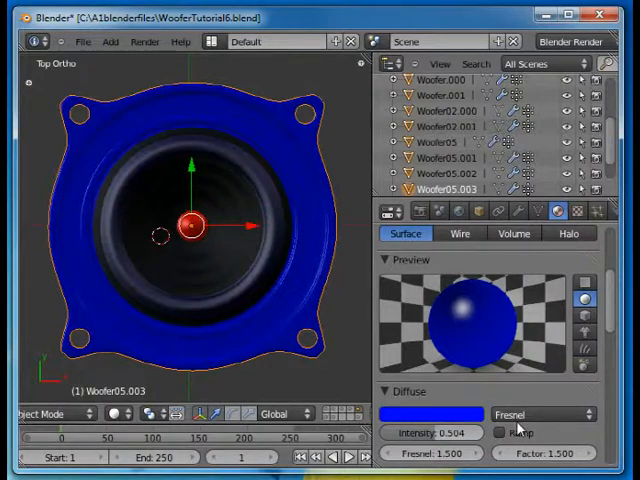
# - Select BlueSteel and scroll down to its Diffuse and Specular panels
pyautogui.click(430, 414)
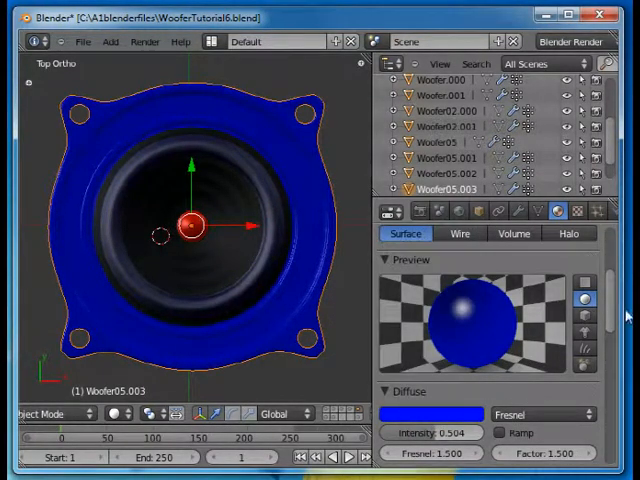
pyautogui.scroll(-3)
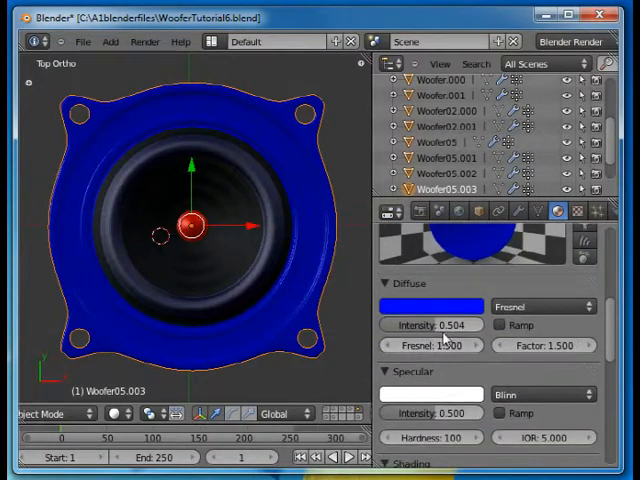
pyautogui.moveTo(432, 345)
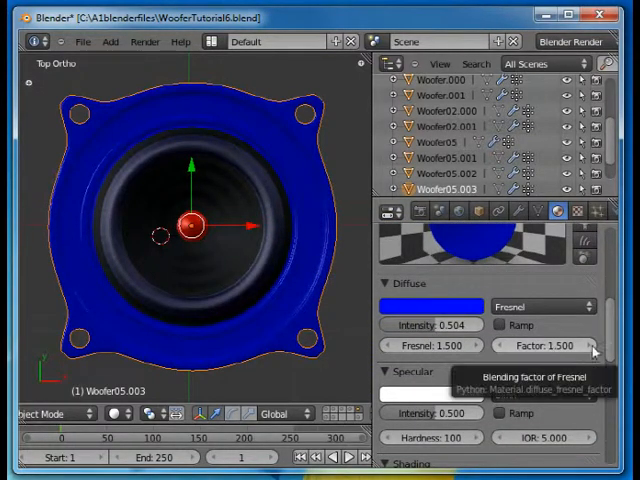
pyautogui.scroll(-3)
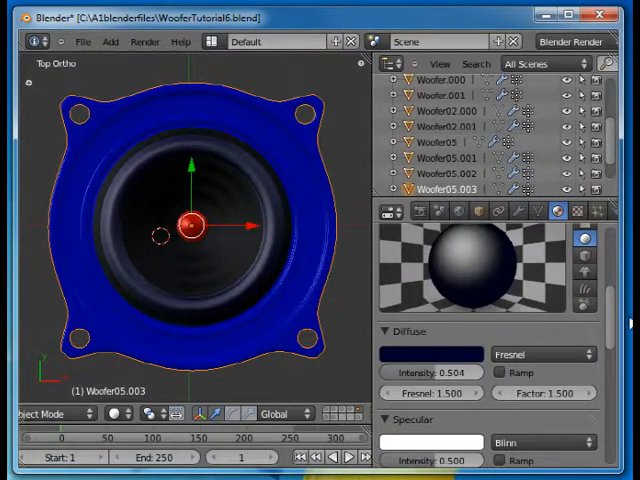
# - Select the Rubber slot and scroll to its black diffuse and 0.072 specular settings
pyautogui.scroll(-3)
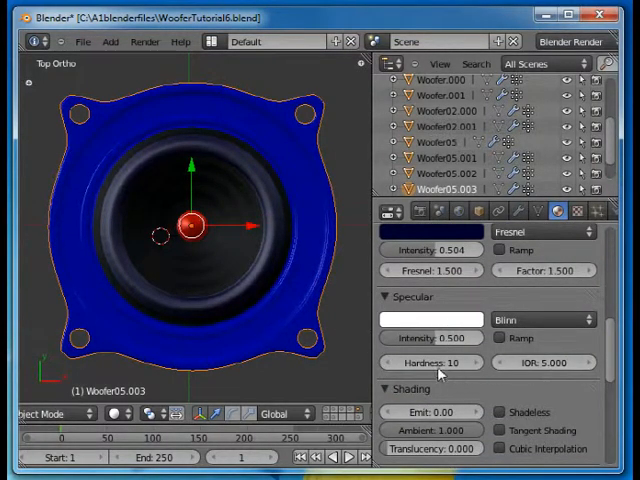
pyautogui.moveTo(447, 366)
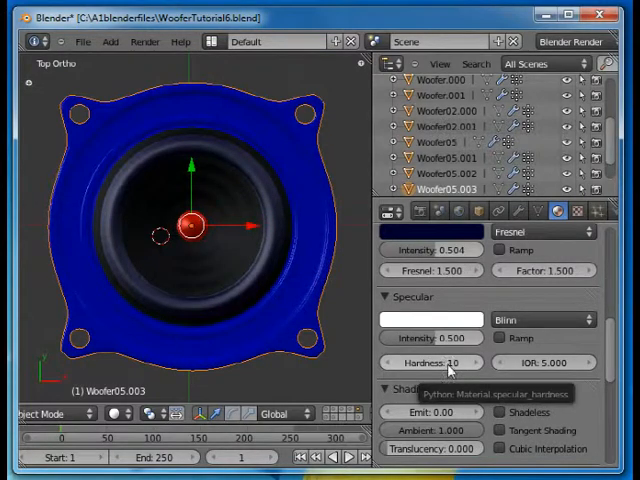
pyautogui.moveTo(610, 343)
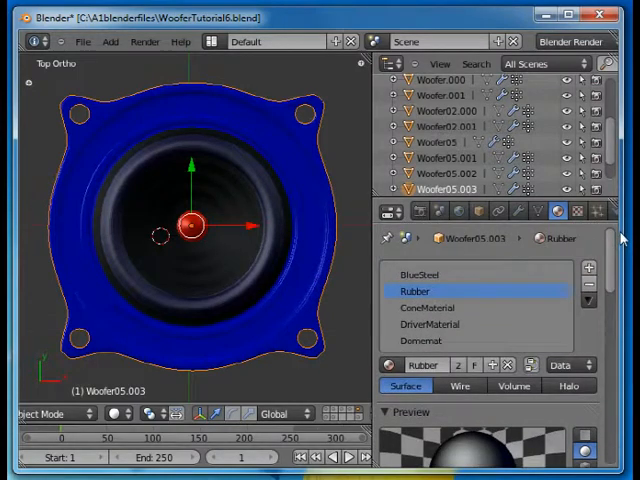
pyautogui.click(429, 307)
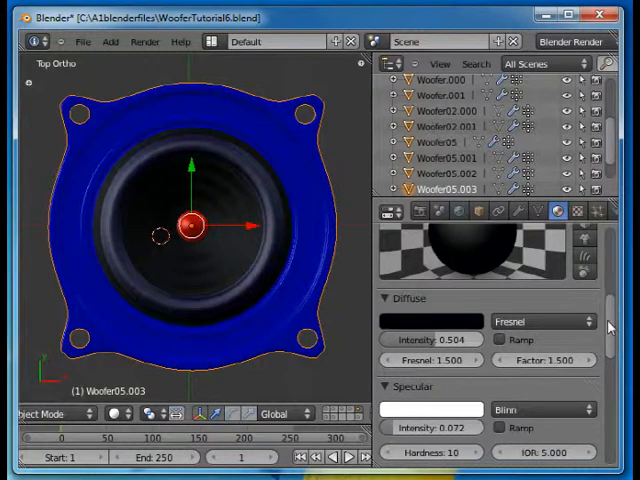
pyautogui.scroll(-3)
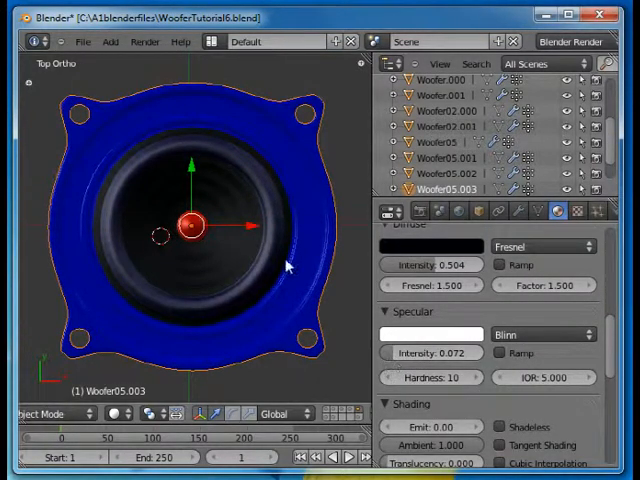
pyautogui.moveTo(227, 238)
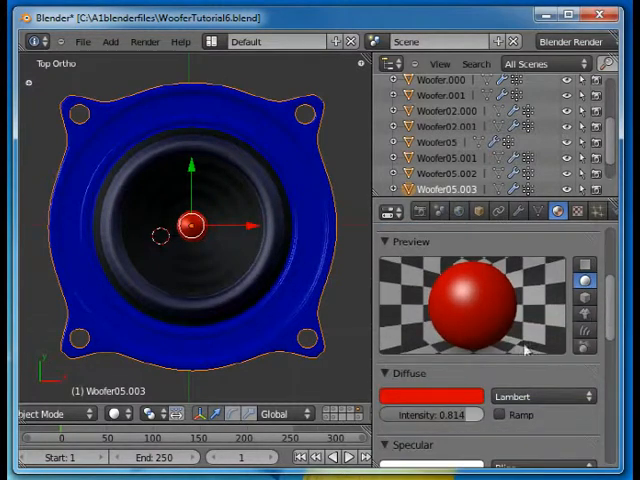
pyautogui.moveTo(460, 425)
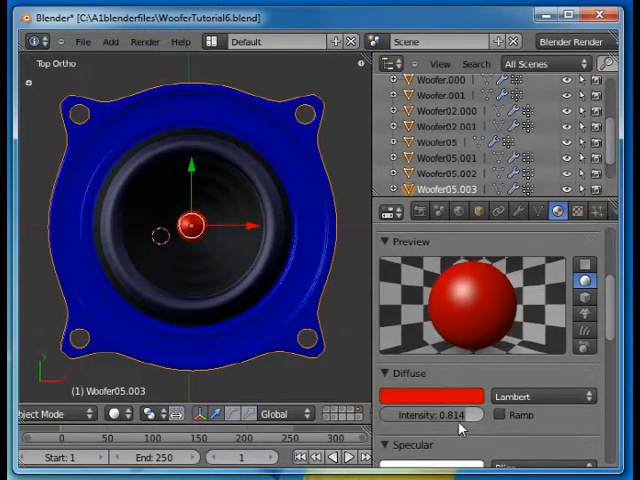
# - Scroll through DriverMaterial's Diffuse and Specular panels
pyautogui.scroll(-3)
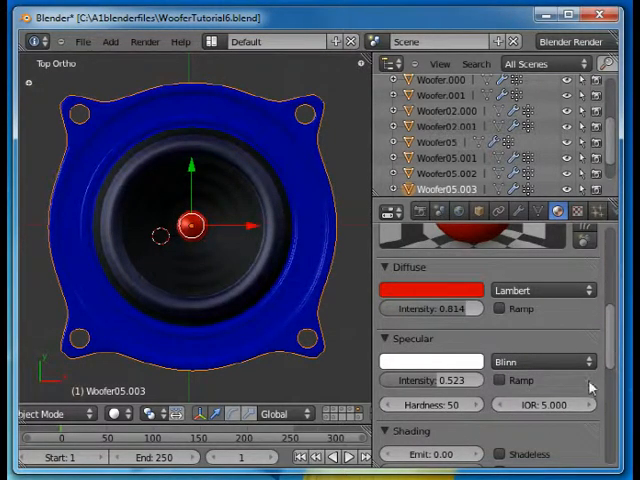
pyautogui.scroll(-3)
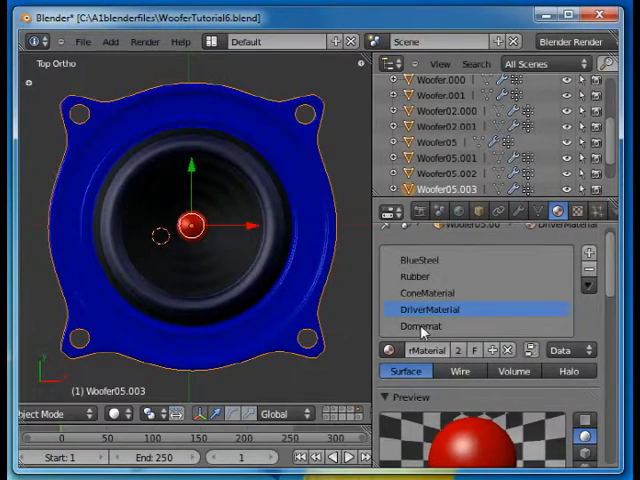
# - Assign DriverMaterial to the selected centre faces
pyautogui.click(428, 325)
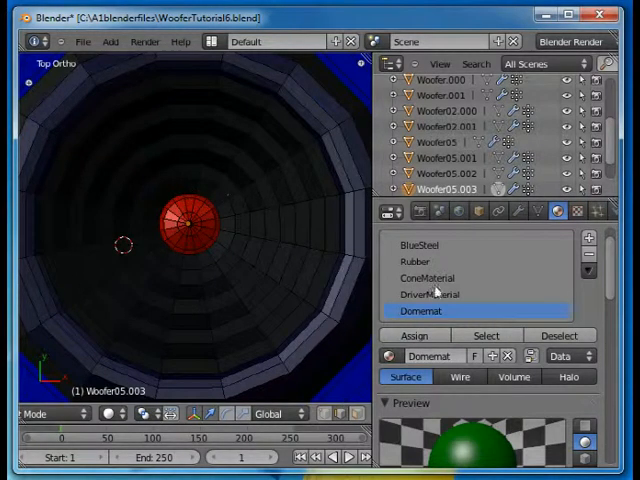
pyautogui.click(429, 294)
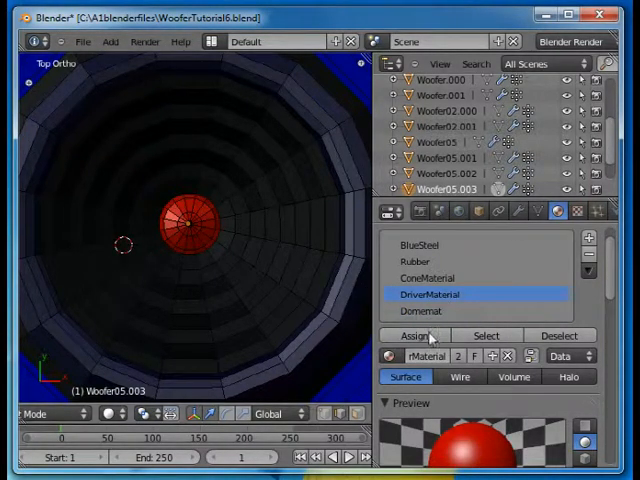
pyautogui.click(180, 228)
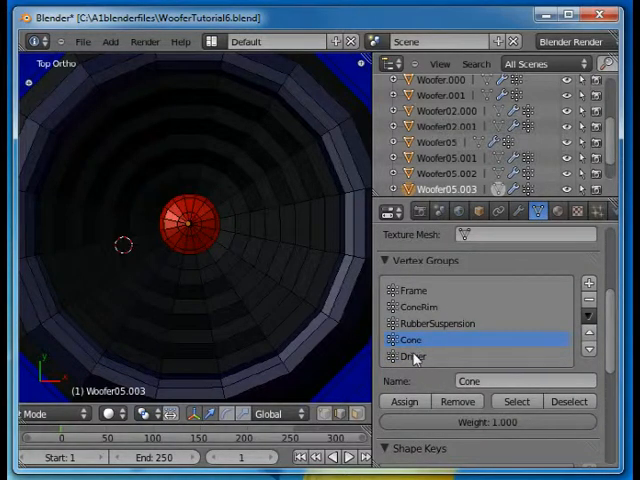
# - Choose the Driver vertex group to pick out the centre dome vertices
pyautogui.click(412, 356)
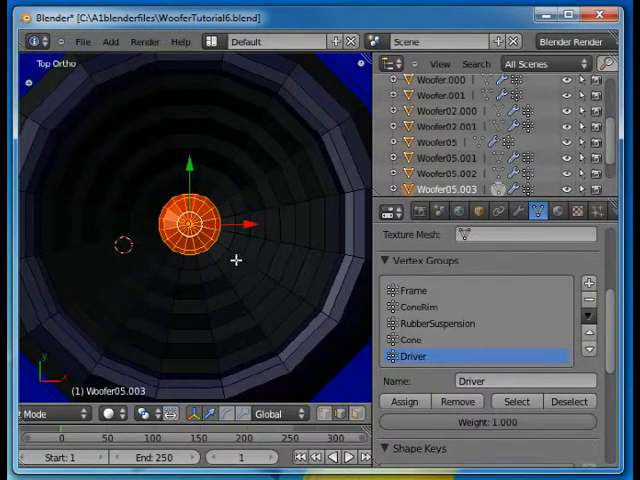
pyautogui.moveTo(382, 260)
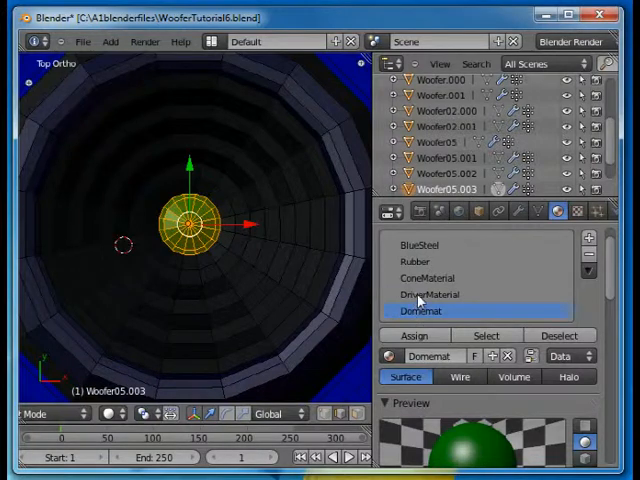
# - Make DriverMaterial the active slot for the Driver vertices
pyautogui.click(430, 294)
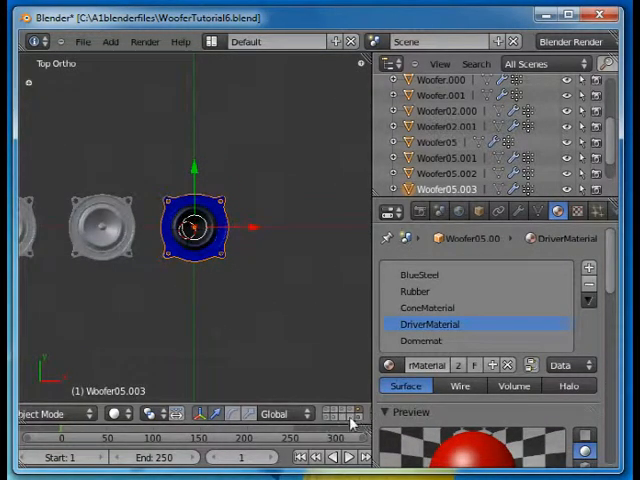
# - Select Woofer05.004 and show its Subsurf and Wave modifier stack
pyautogui.click(420, 274)
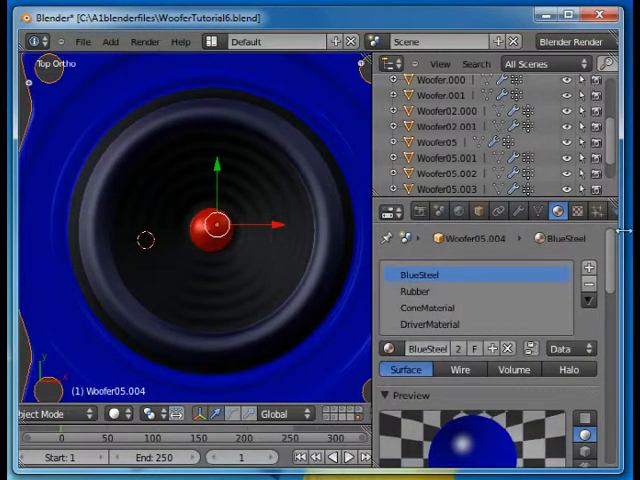
pyautogui.click(518, 210)
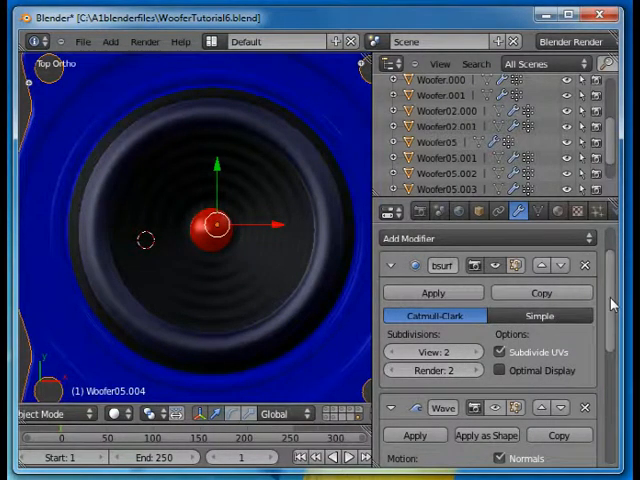
# - Scroll the Properties panel and add a Wave modifier to Woofer05.004
pyautogui.scroll(-3)
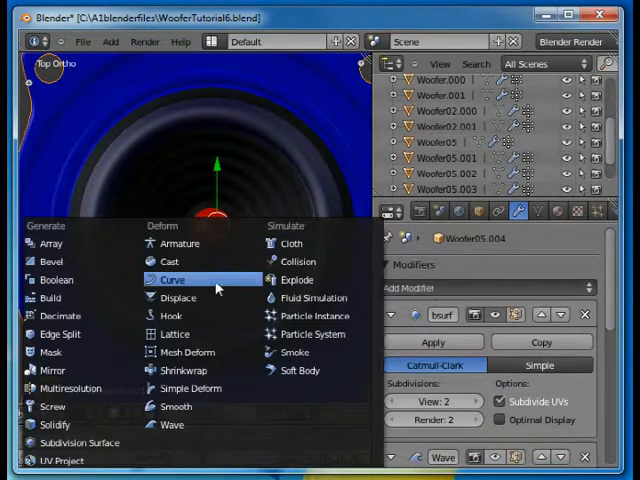
pyautogui.moveTo(175, 424)
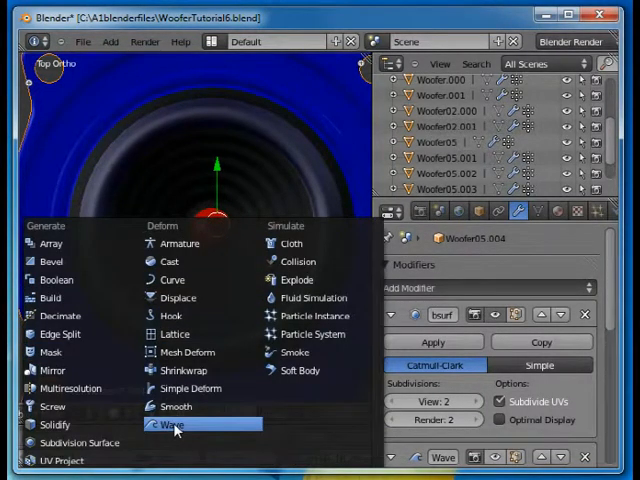
pyautogui.click(175, 424)
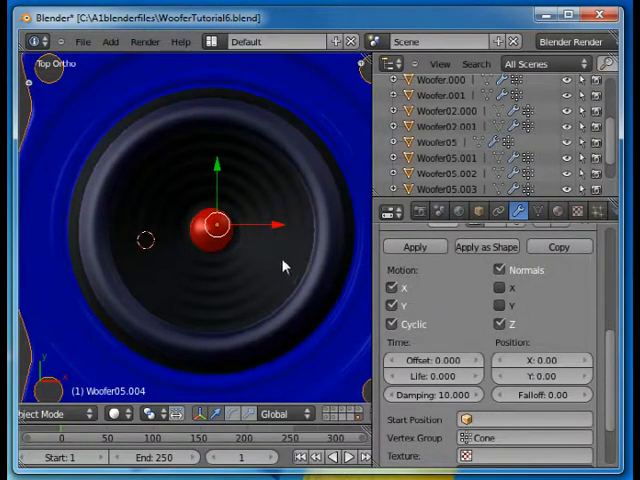
# - Scroll the Wave panel and limit the wave to the Cone vertex group
pyautogui.scroll(-3)
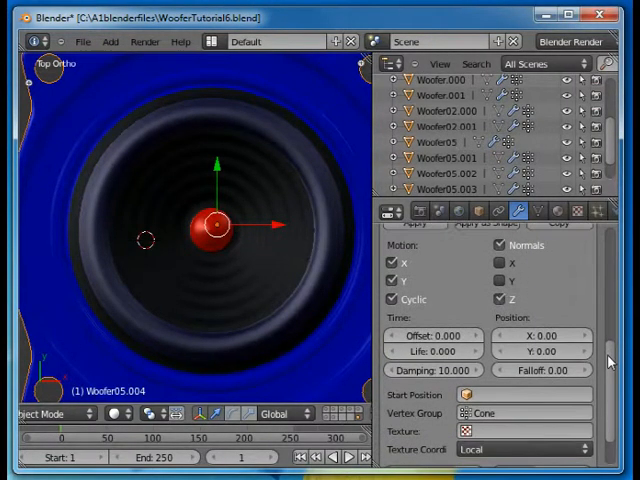
pyautogui.scroll(-3)
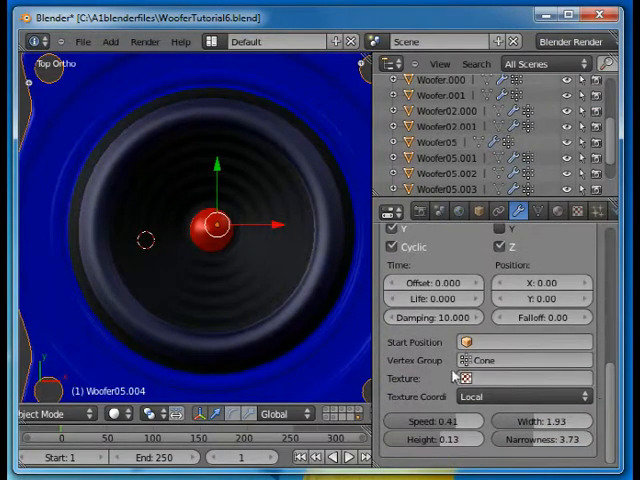
pyautogui.click(523, 360)
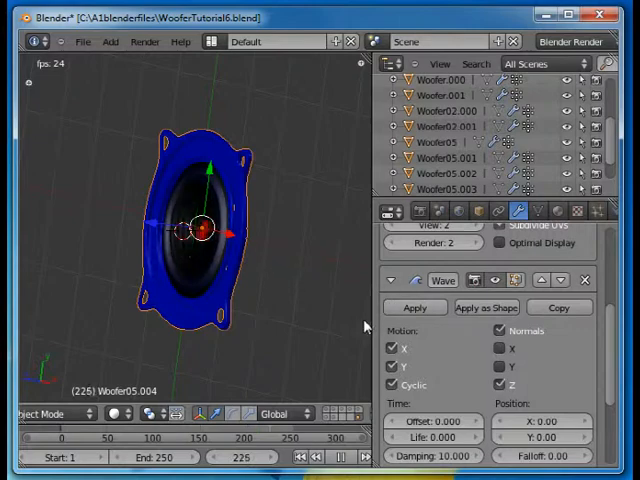
# - During playback, set the cone wave to speed 0.50, height 0.23, narrowness 2.13
pyautogui.scroll(-3)
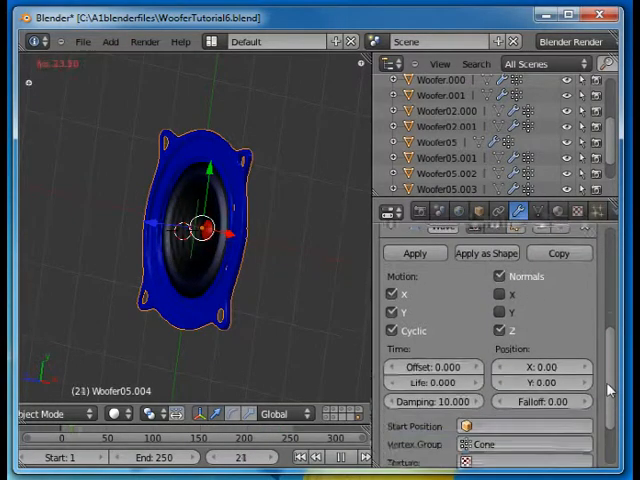
pyautogui.scroll(-3)
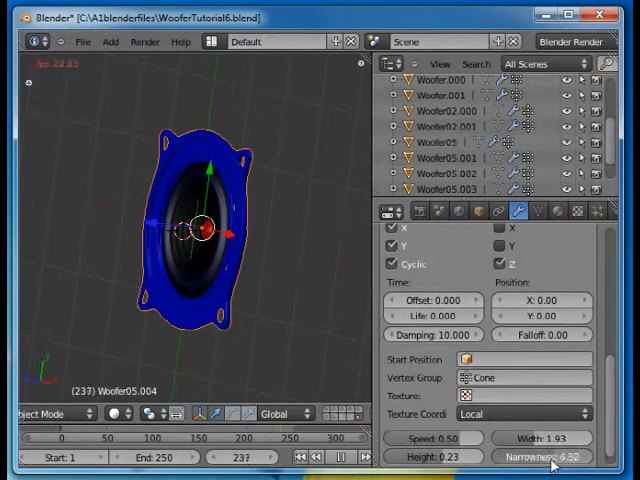
pyautogui.moveTo(560, 457); pyautogui.dragTo(520, 457)
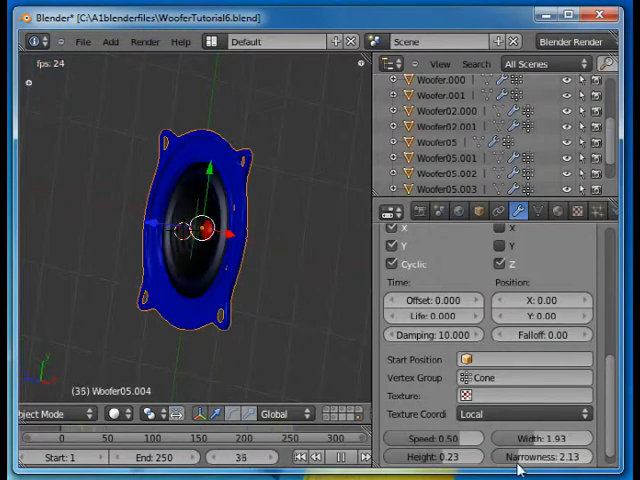